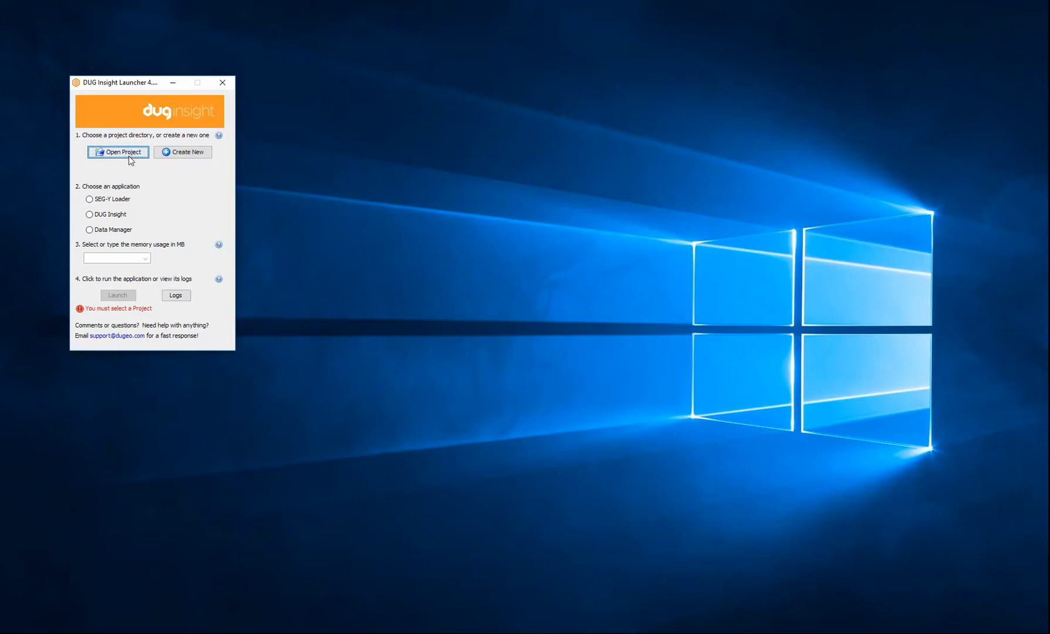
# - Choose the project folder and launch the SEG-Y Loader application with the default 200 MB memory
pyautogui.click(118, 151)
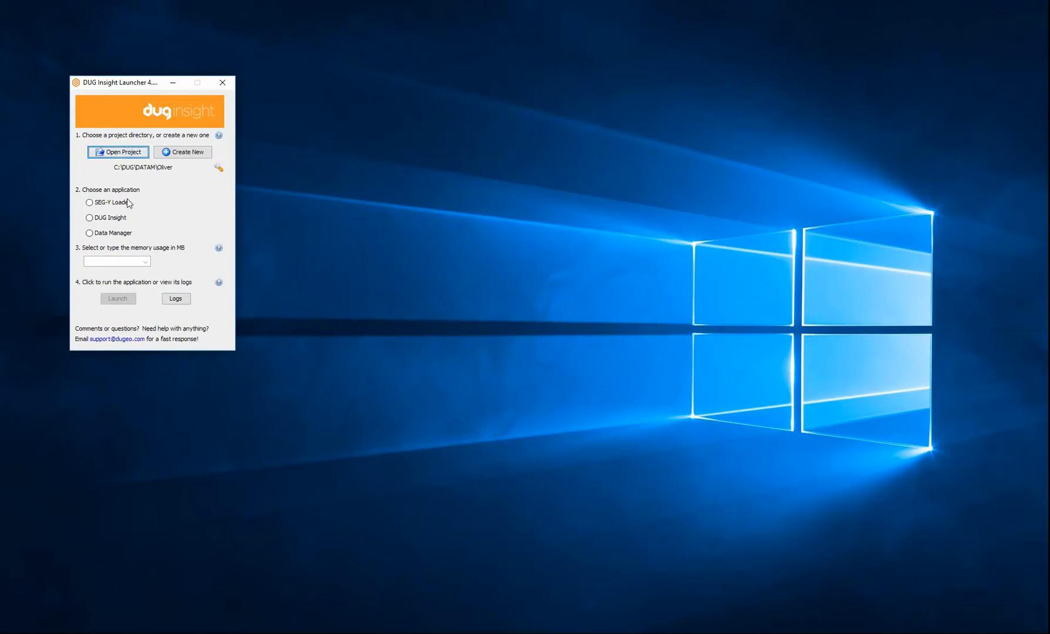
pyautogui.click(90, 202)
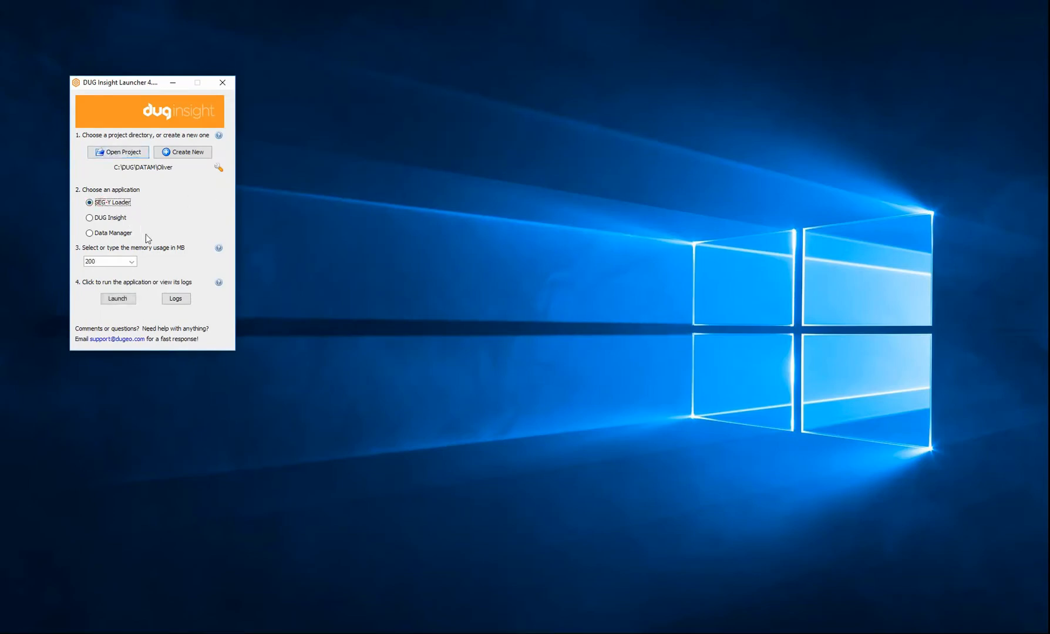
pyautogui.click(131, 261)
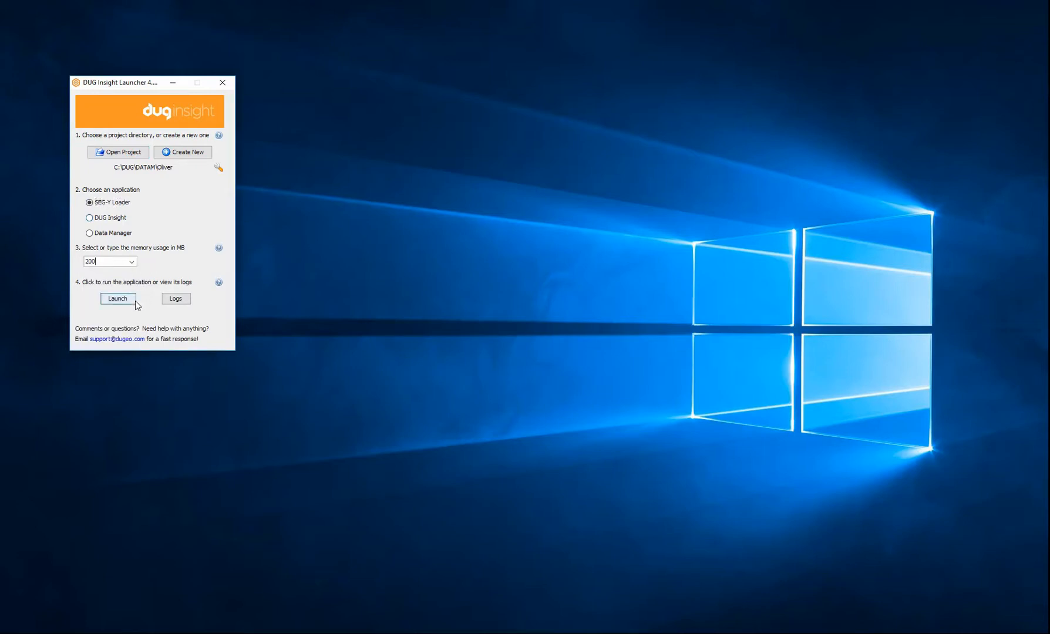
pyautogui.click(118, 298)
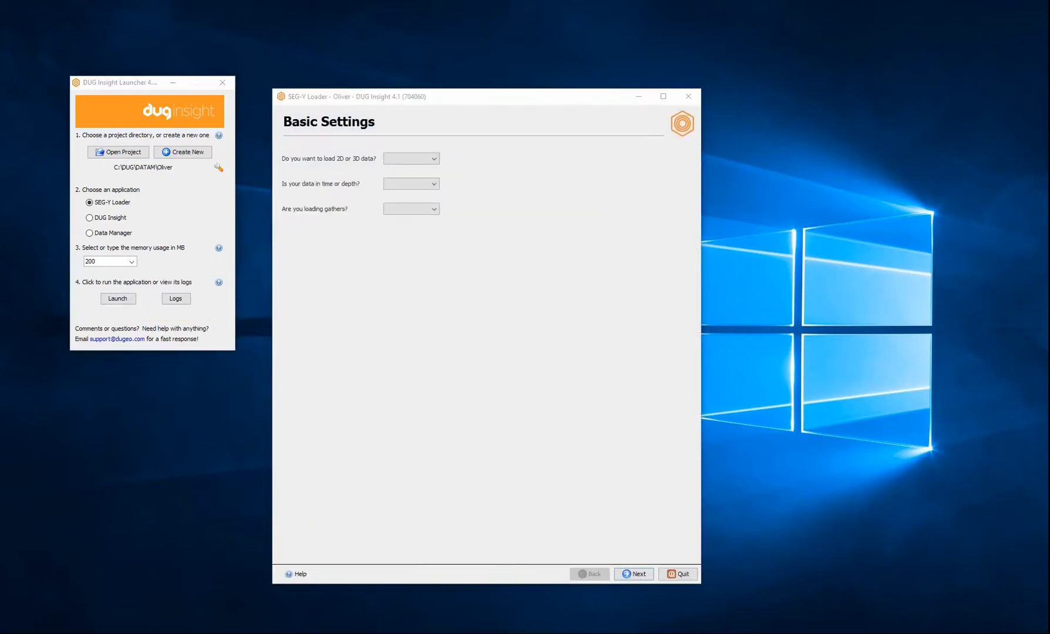
pyautogui.moveTo(719, 244)
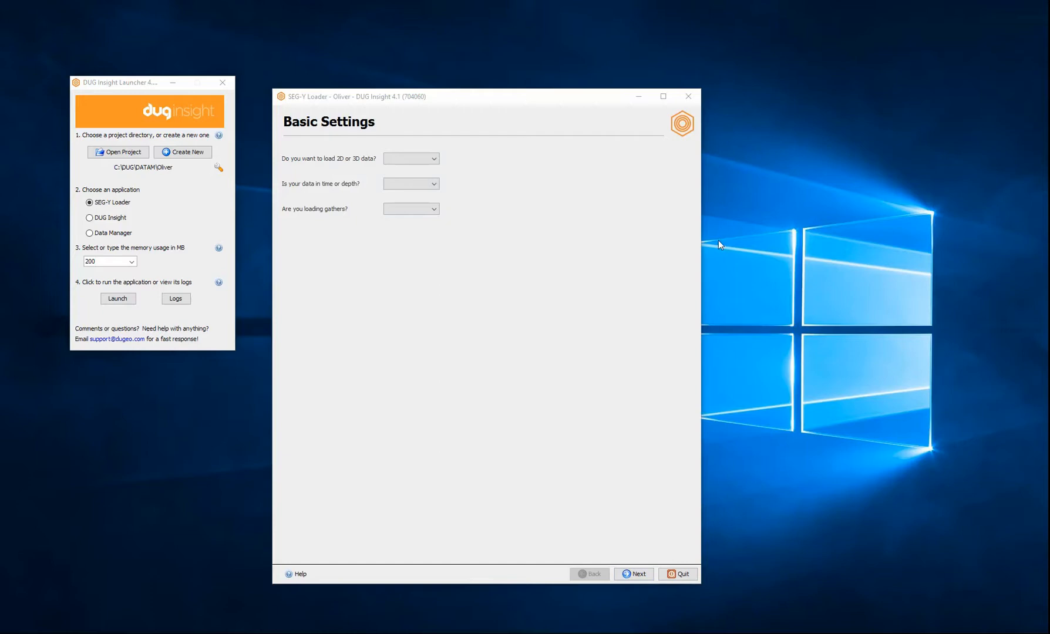
pyautogui.moveTo(450, 151)
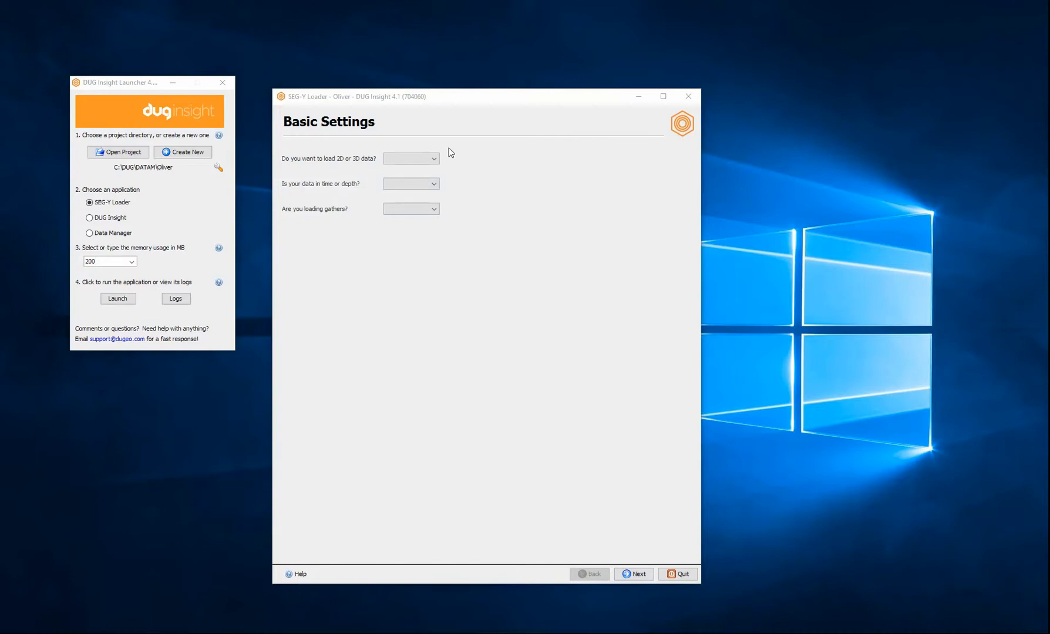
# - Set the data type to 2D Lines (CMP) with the vertical dimension in Time
pyautogui.click(411, 183)
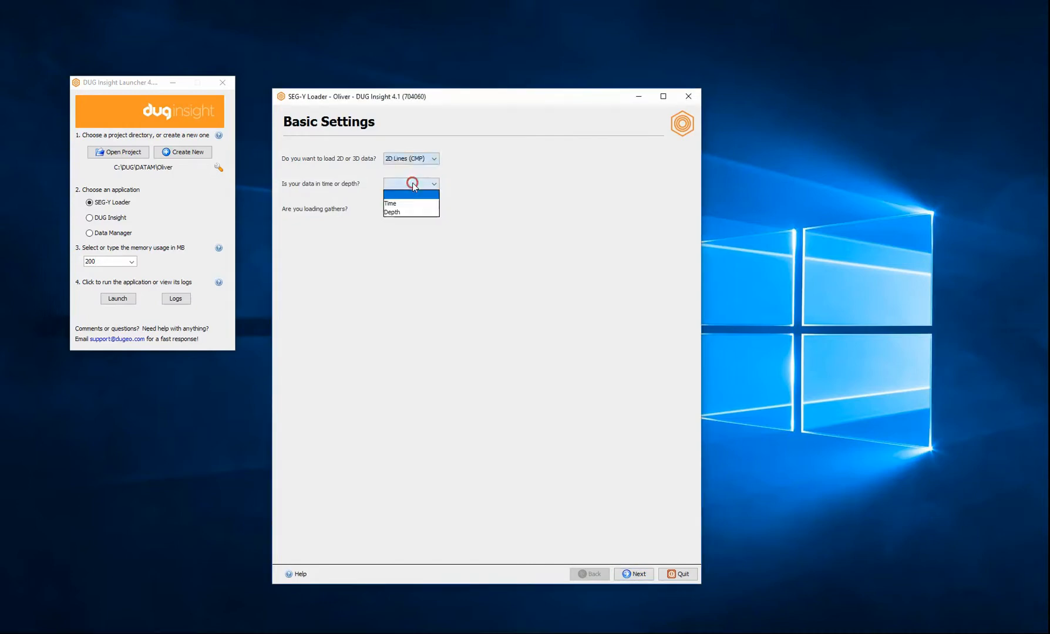
pyautogui.click(411, 208)
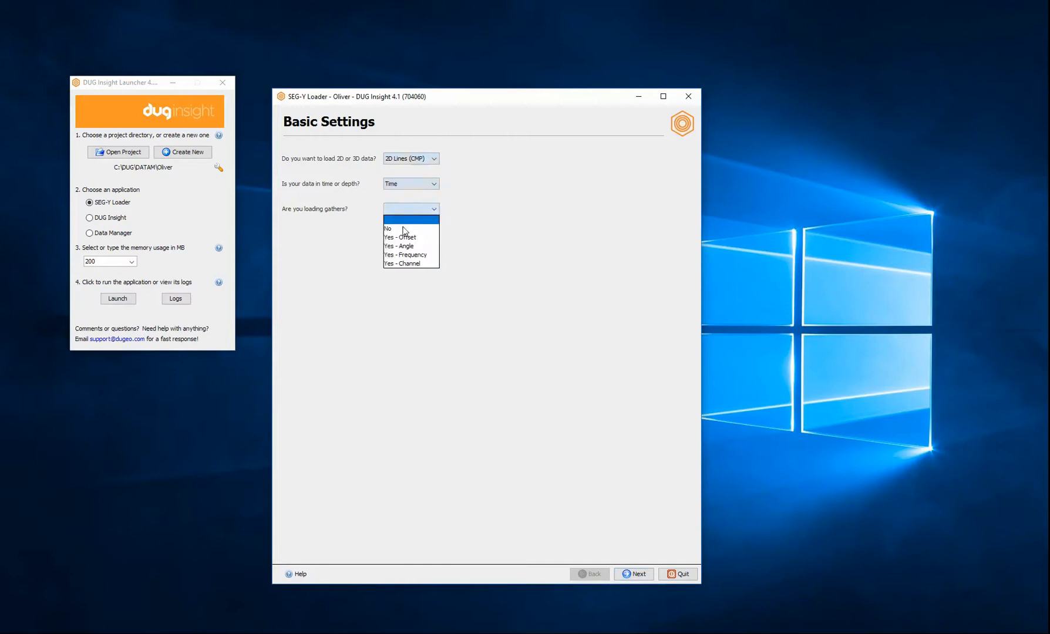
# - Answer the gathers question and add every 98O-42xx .sgy file to the load list
pyautogui.click(632, 574)
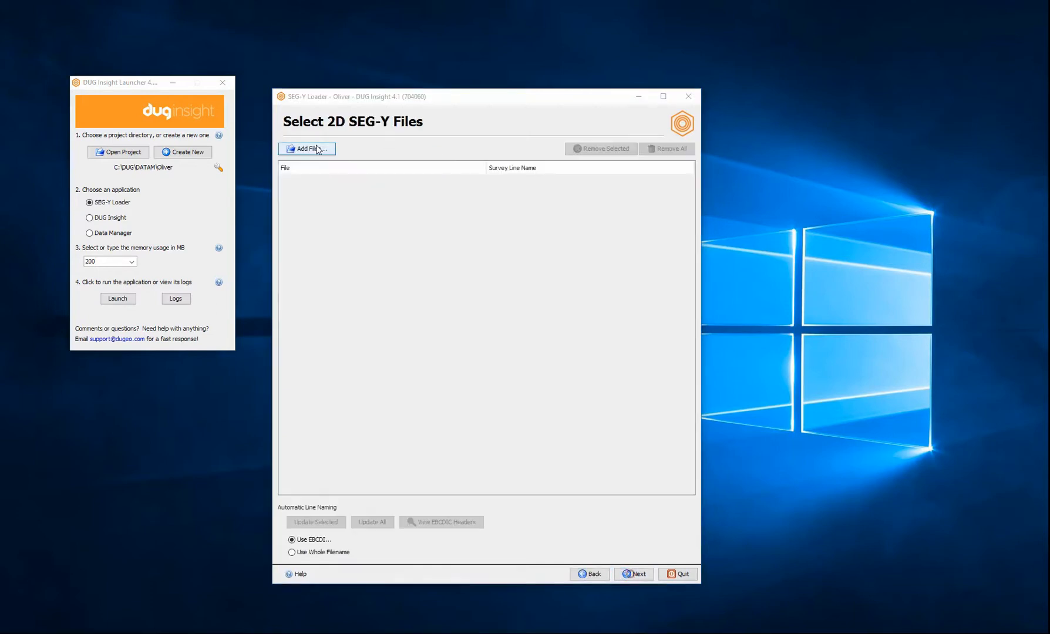
pyautogui.click(306, 149)
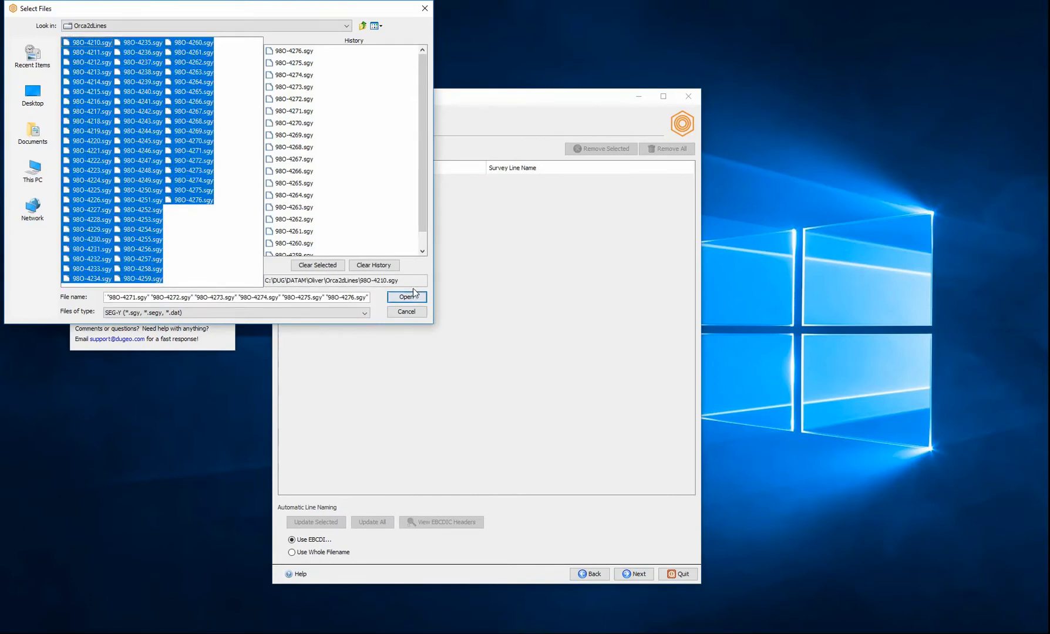
pyautogui.click(406, 297)
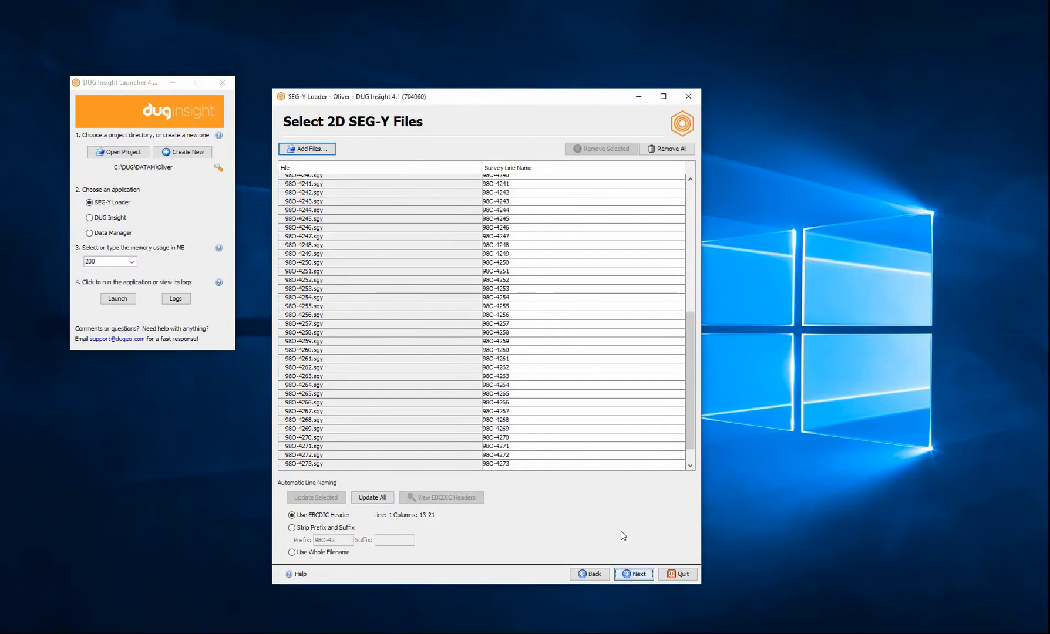
pyautogui.moveTo(611, 508)
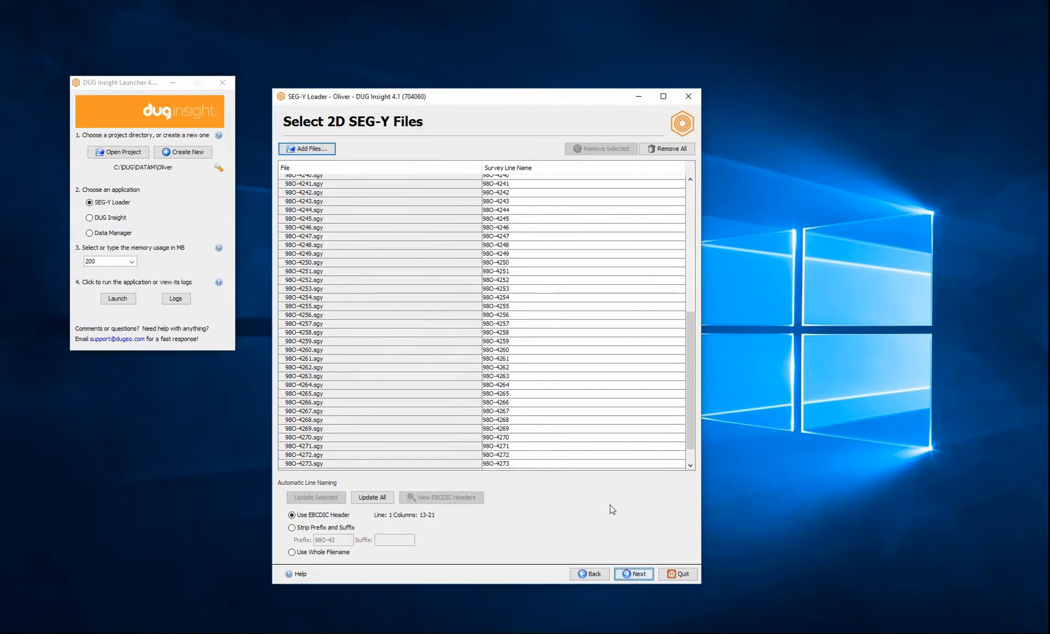
# - Advance to byte locations and show the EBCDIC and binary headers of 980-4210.sgy
pyautogui.click(633, 575)
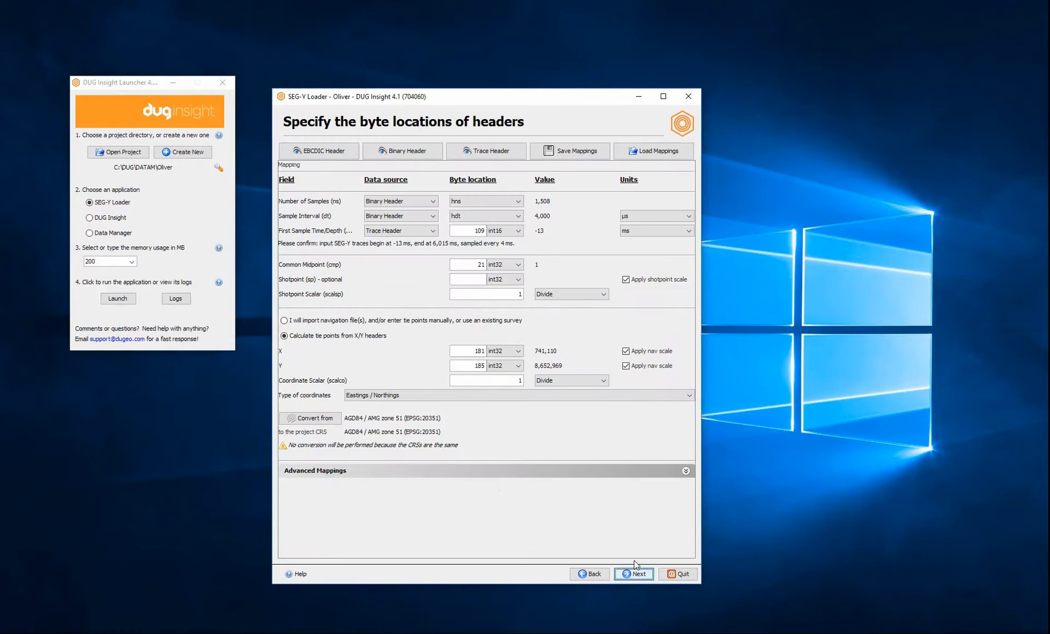
pyautogui.moveTo(616, 537)
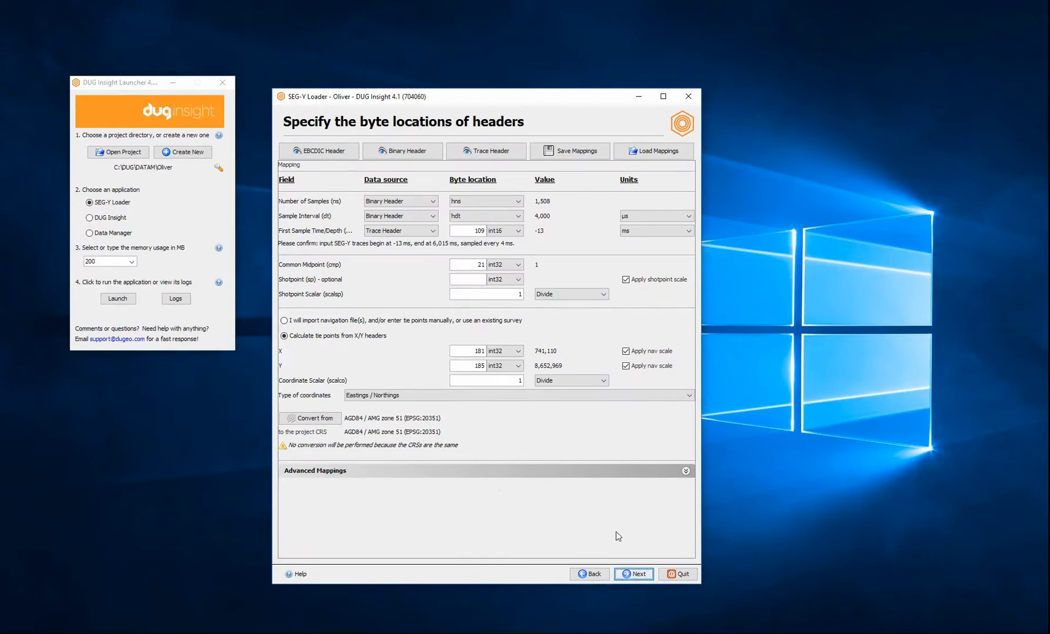
pyautogui.moveTo(519, 413)
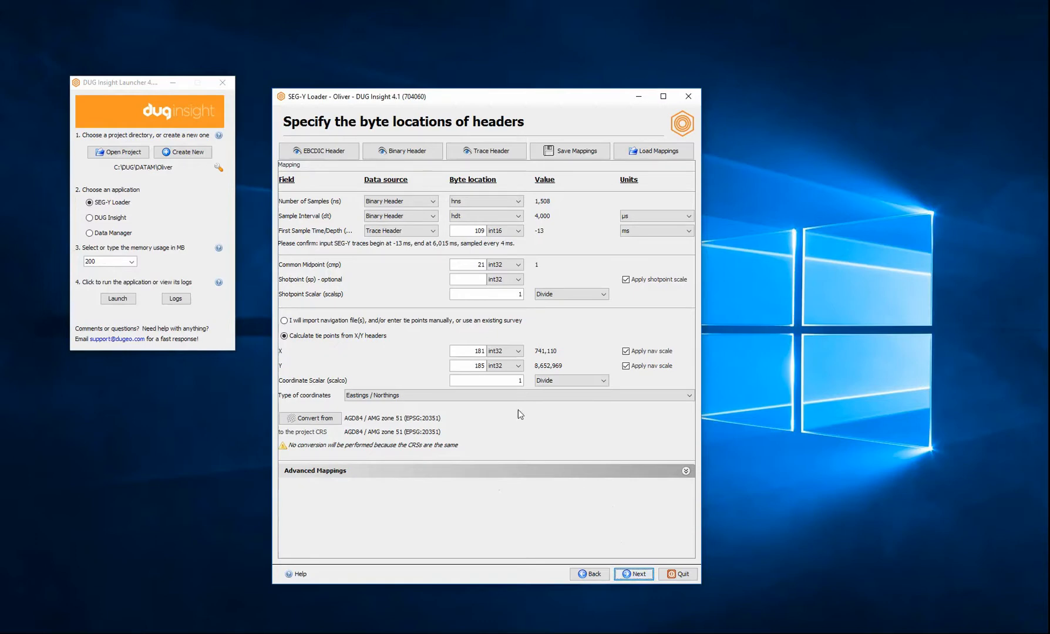
pyautogui.click(318, 150)
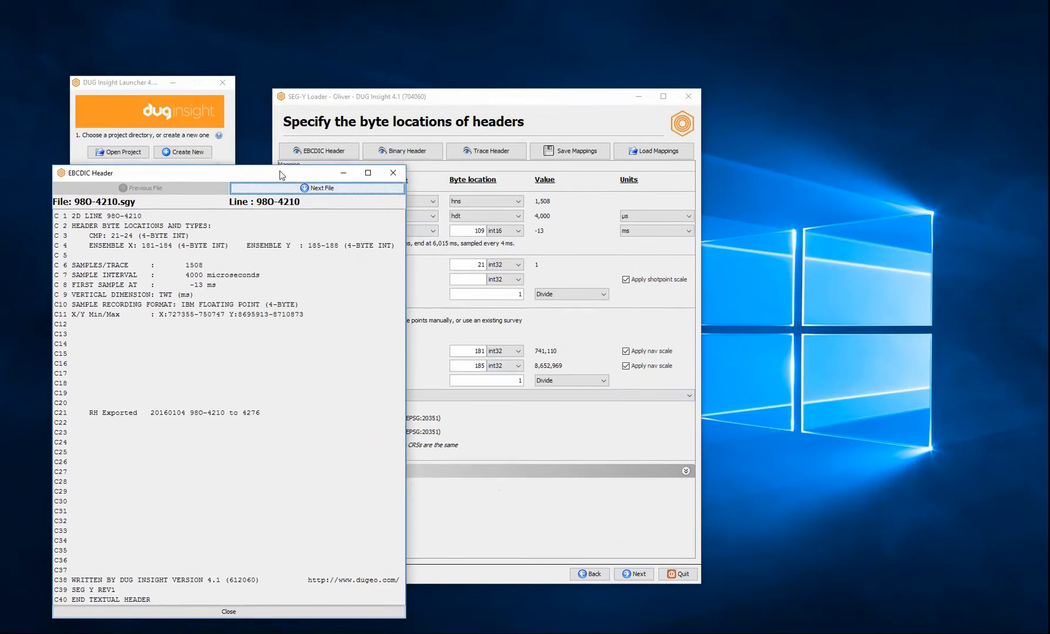
pyautogui.click(403, 150)
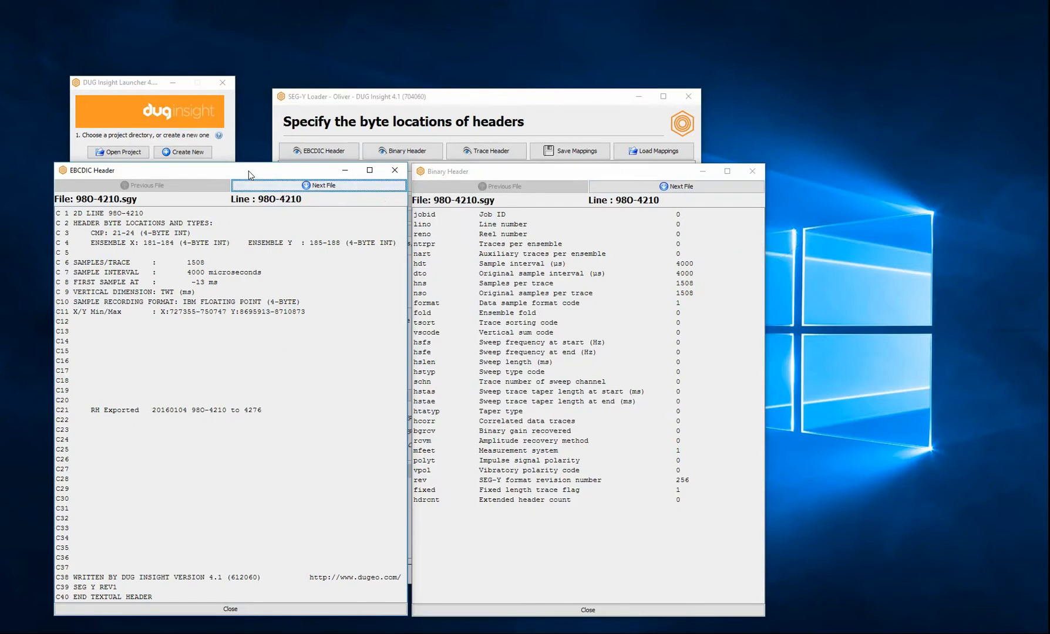
# - Show the first 100 trace headers of 980-4210 and review the standard header fields
pyautogui.click(488, 150)
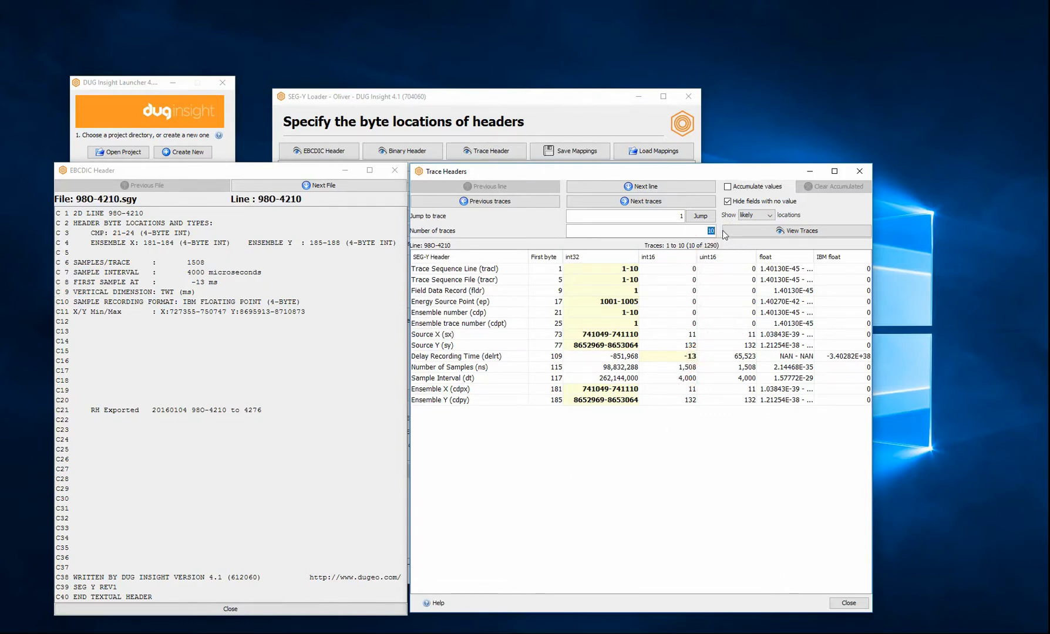
pyautogui.click(700, 216)
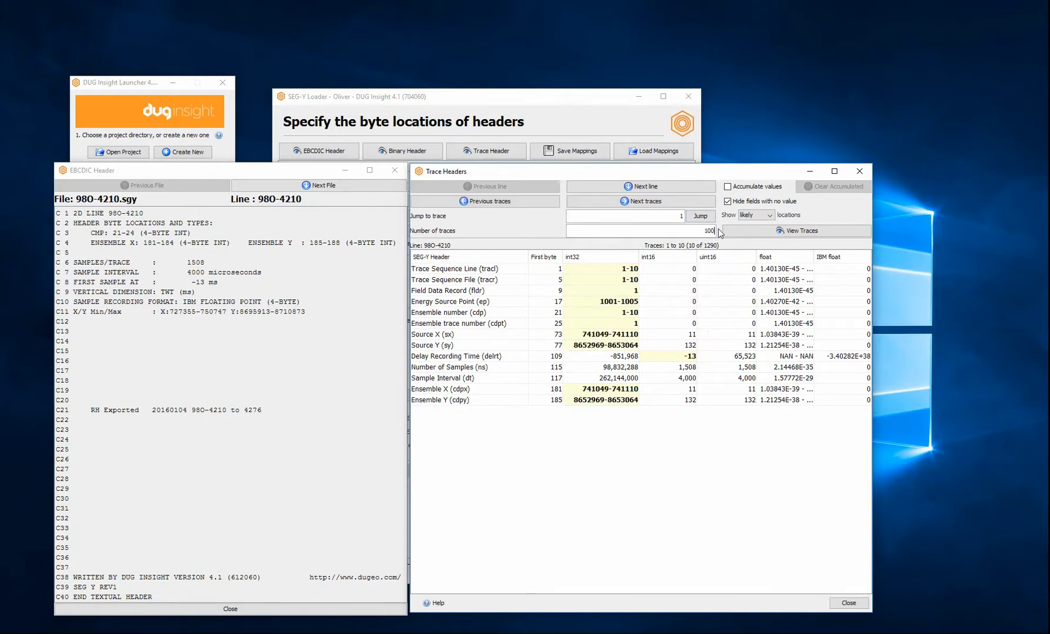
pyautogui.click(700, 216)
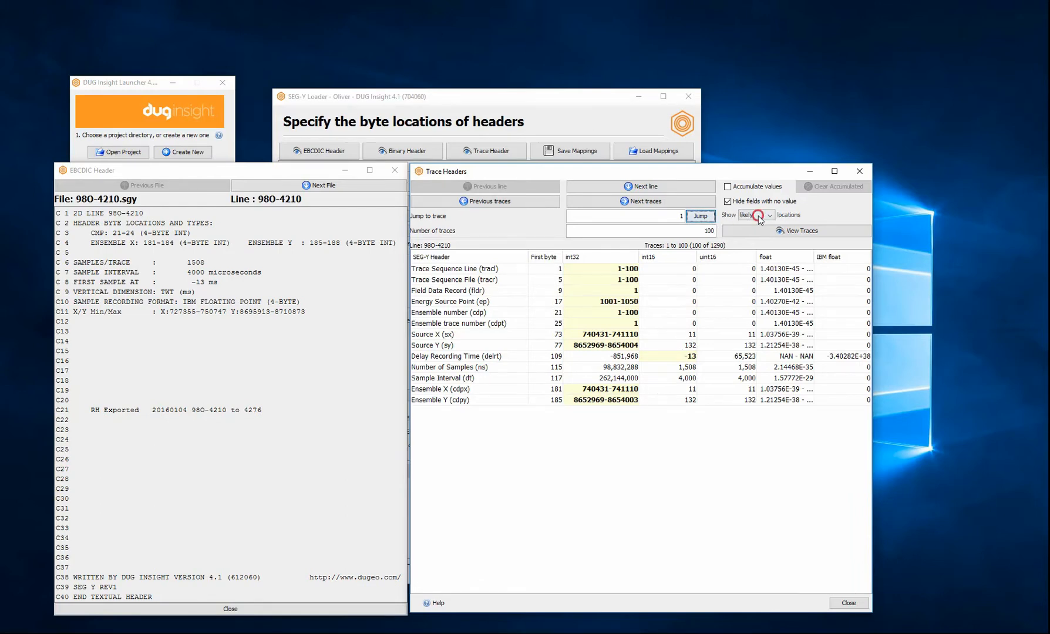
pyautogui.click(768, 215)
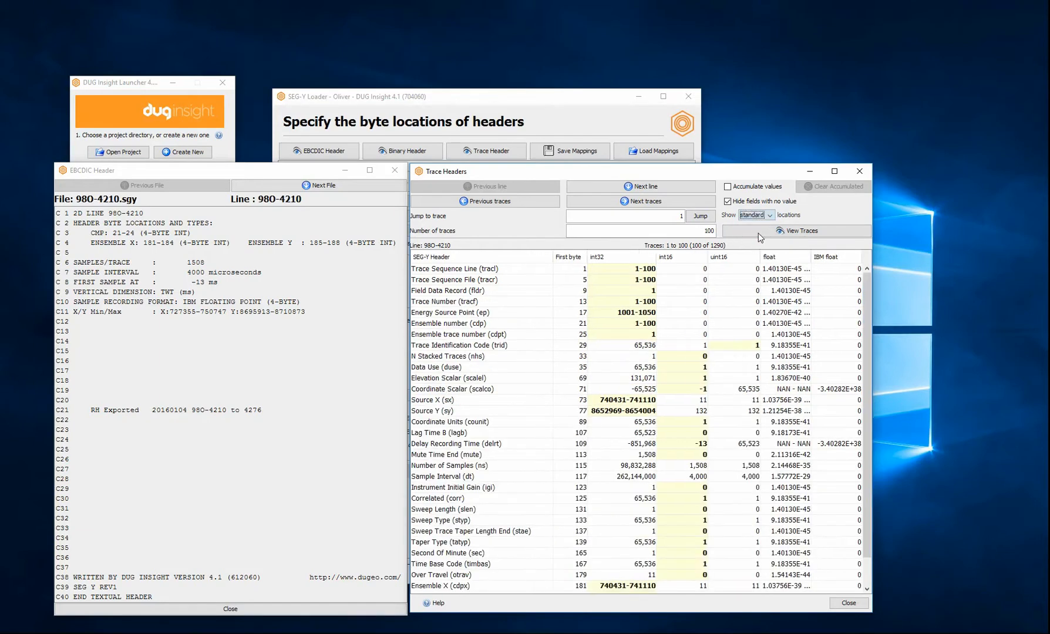
pyautogui.moveTo(843, 327)
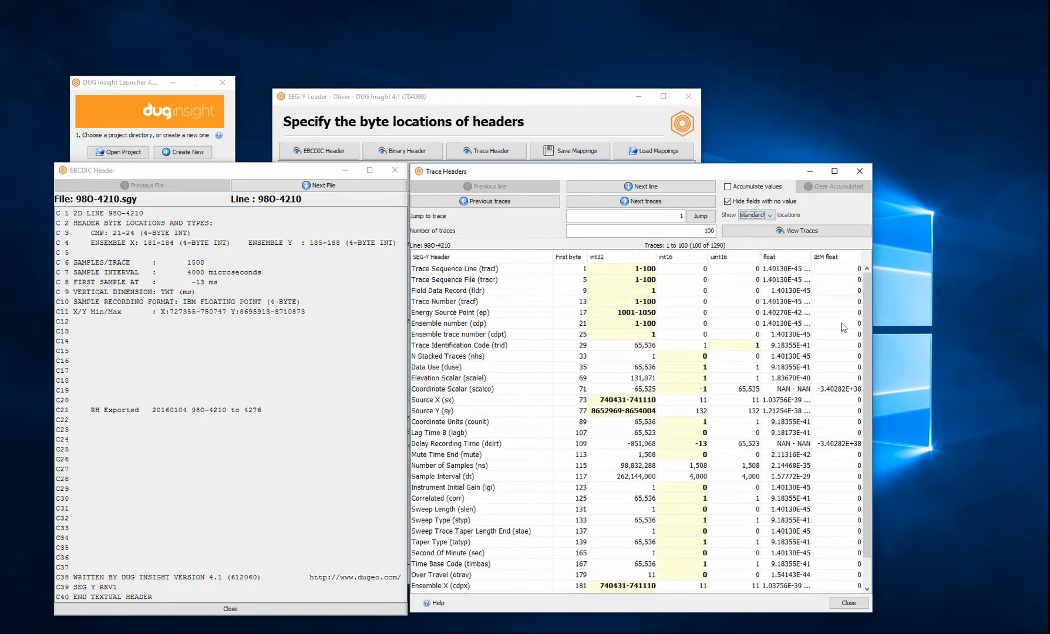
pyautogui.scroll(-3)
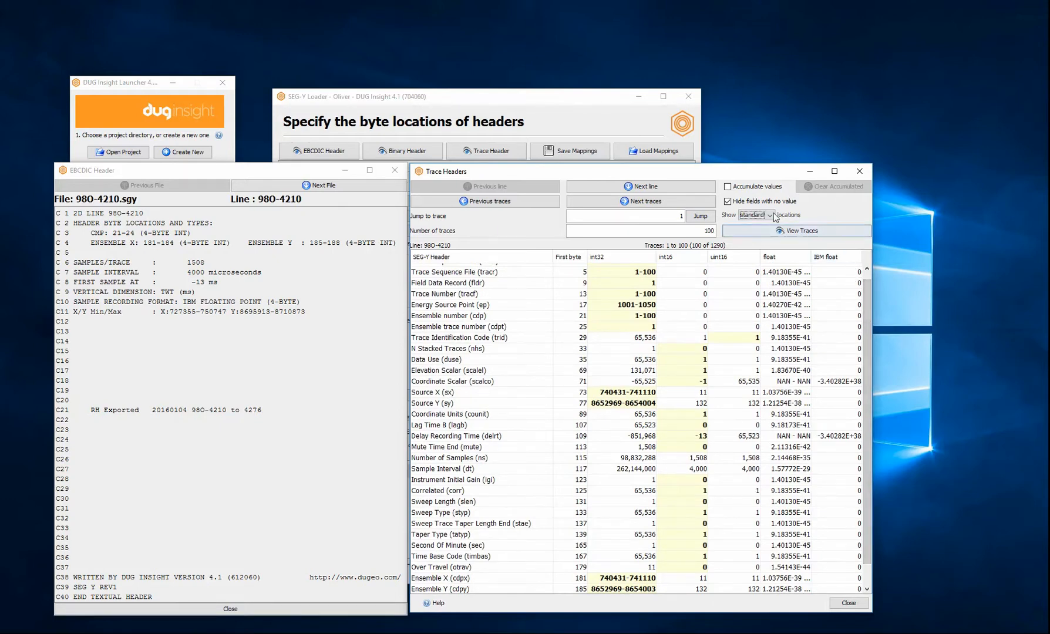
pyautogui.click(769, 215)
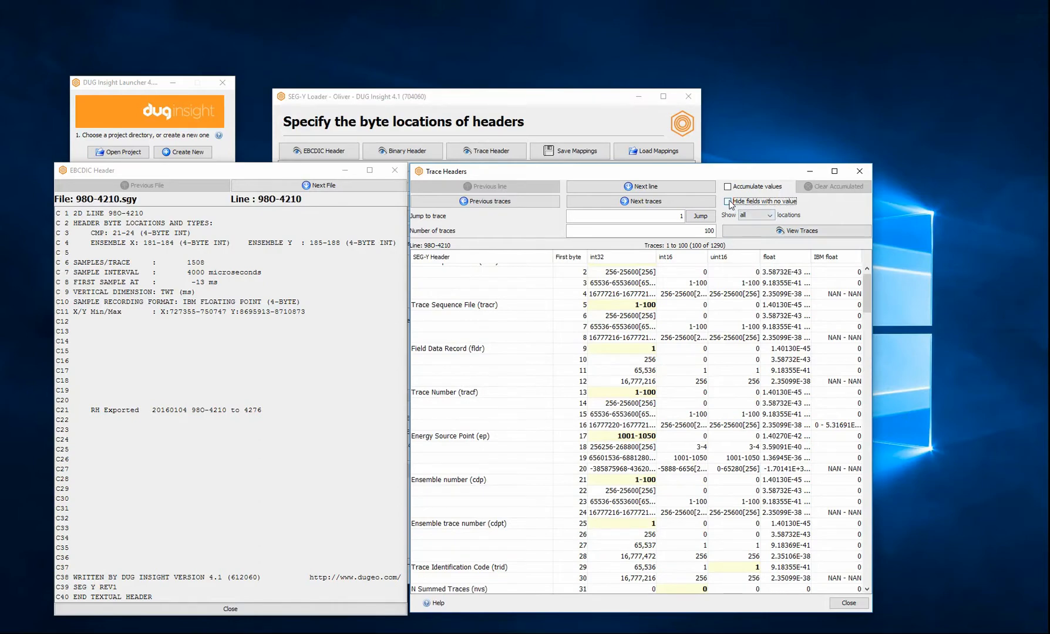
pyautogui.scroll(-3)
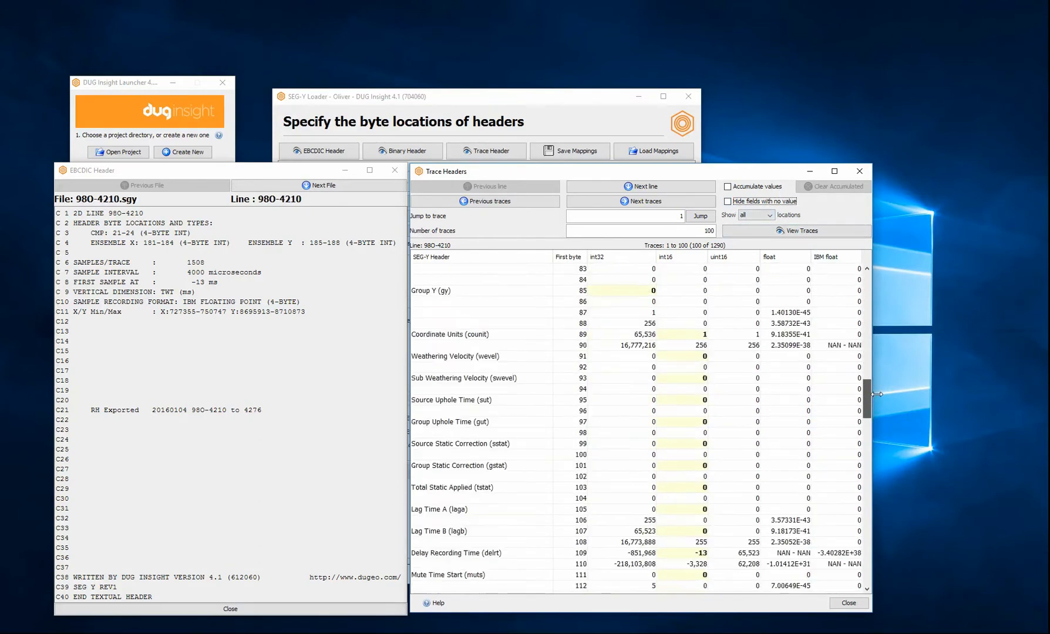
pyautogui.scroll(-3)
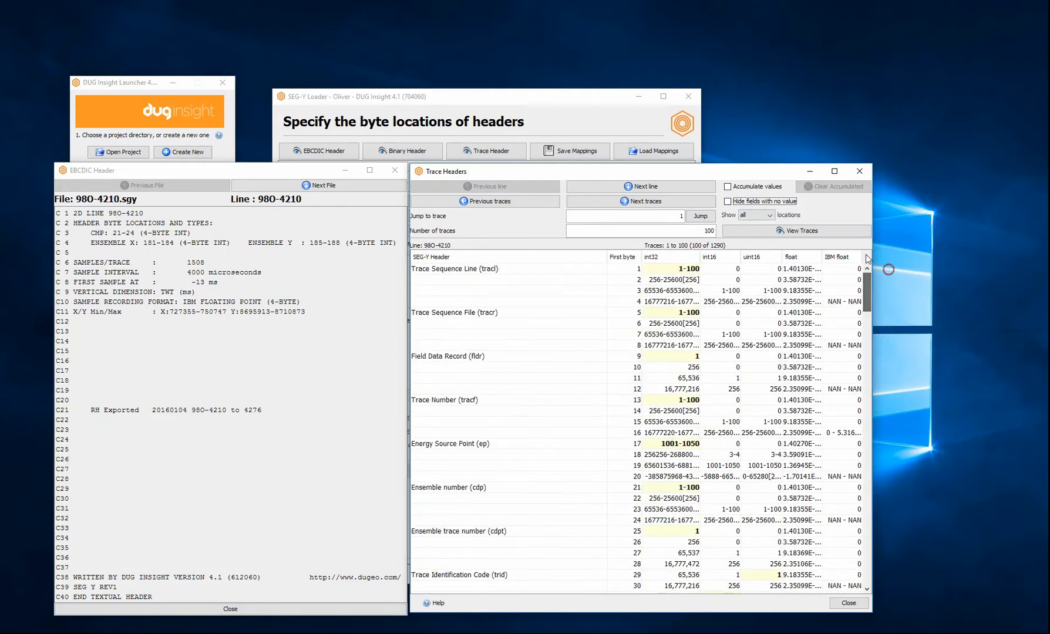
# - Filter the trace header listing to only the likely byte locations
pyautogui.click(755, 214)
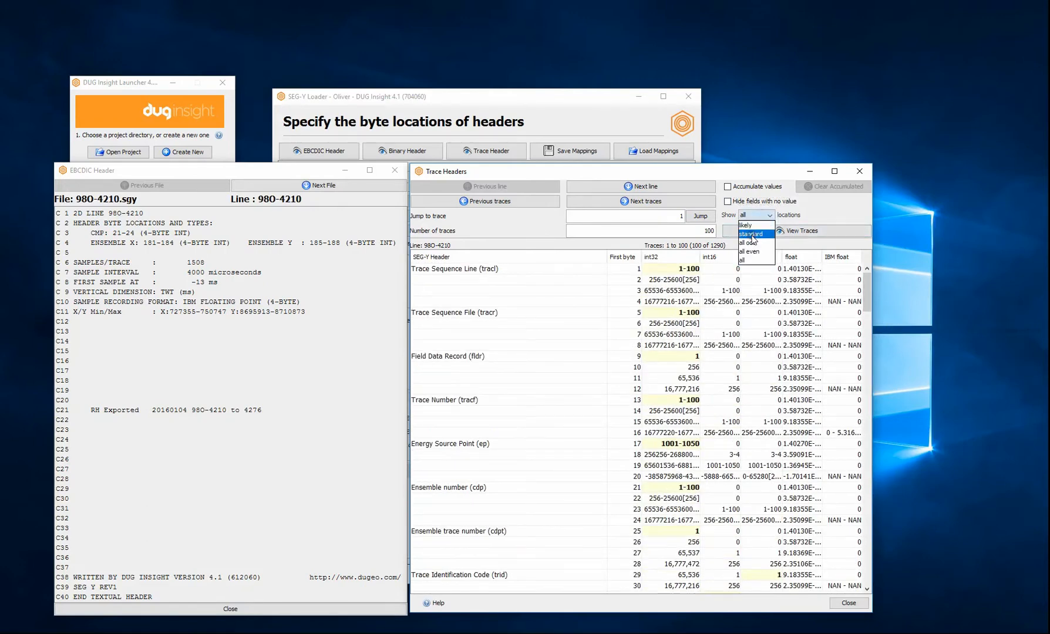
pyautogui.click(747, 224)
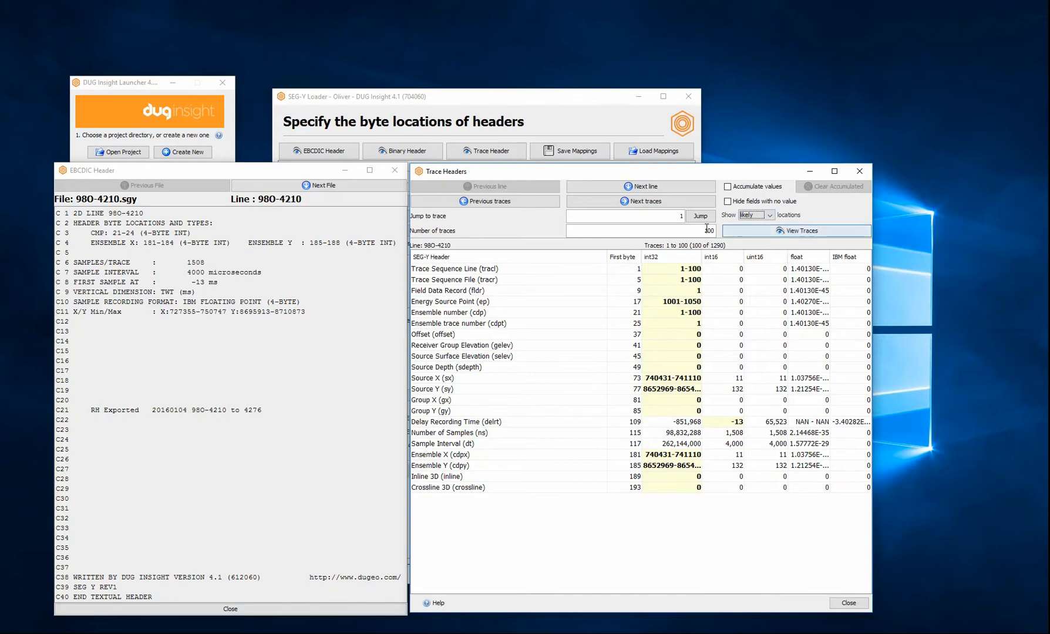
# - Preview 999 traces as a seismic image, close the viewers and accept the header mapping
pyautogui.click(801, 230)
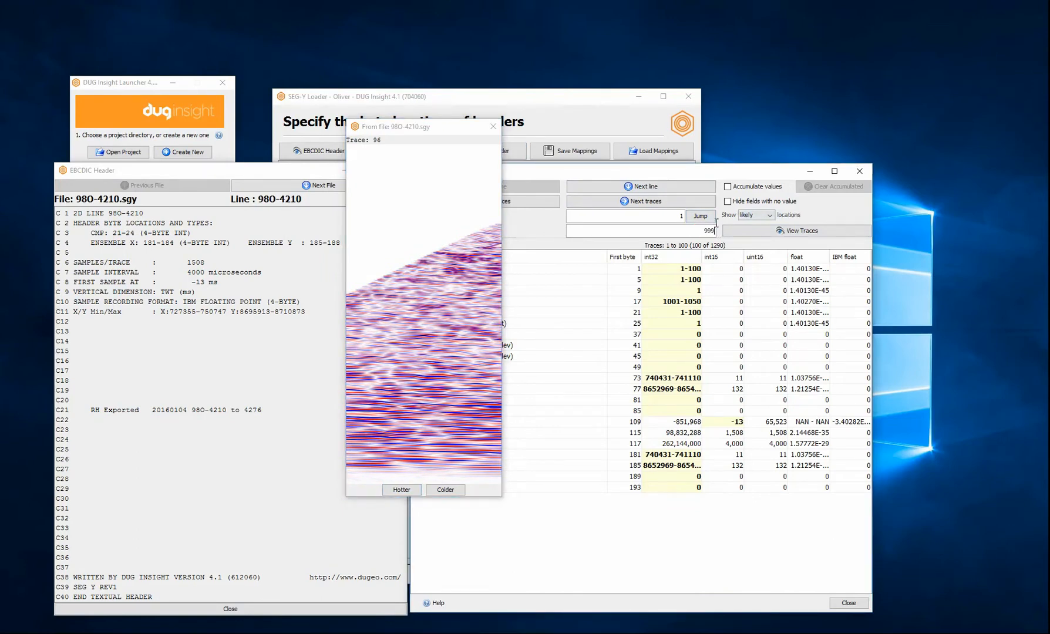
pyautogui.click(699, 216)
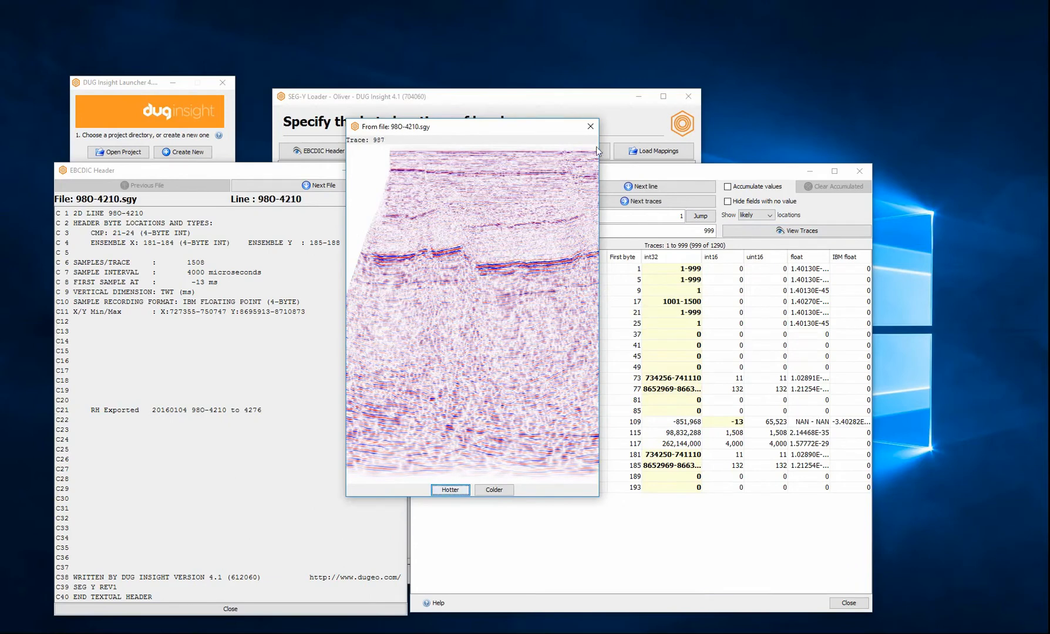
pyautogui.click(589, 127)
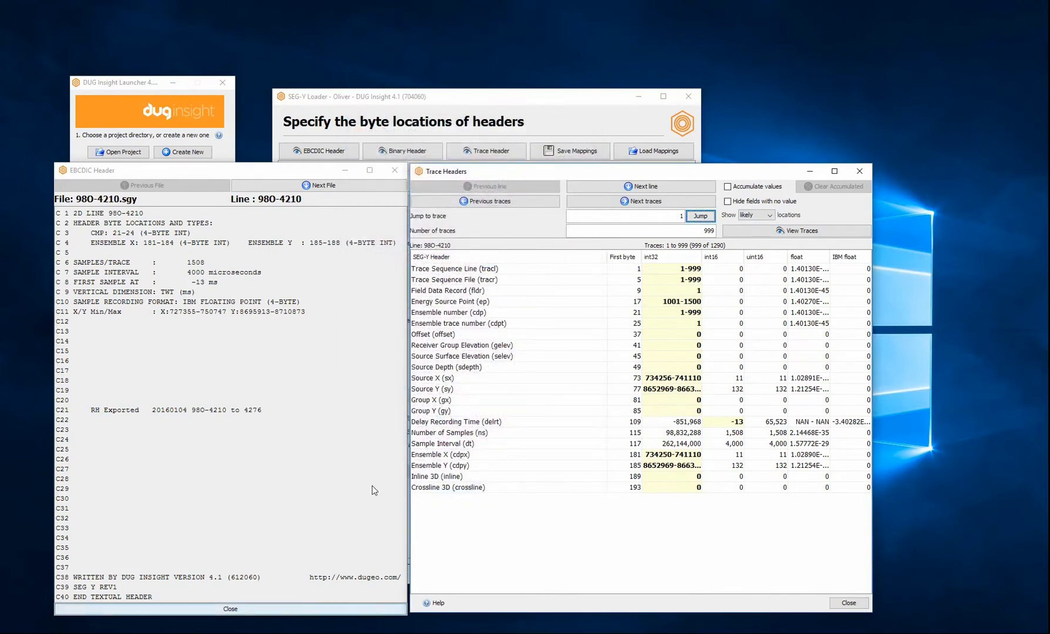
pyautogui.click(486, 150)
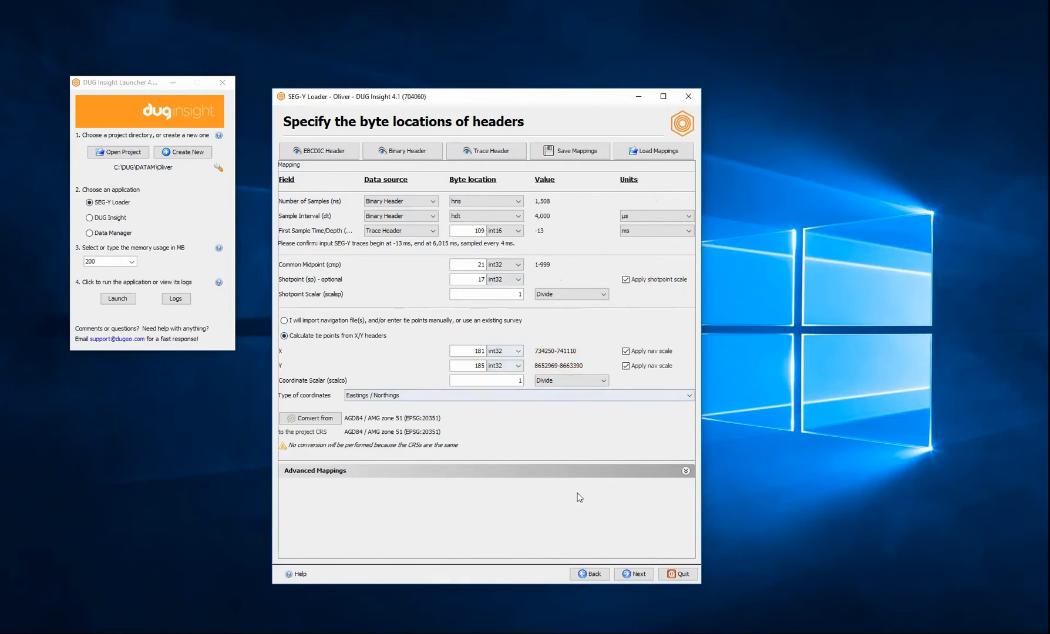
pyautogui.click(633, 574)
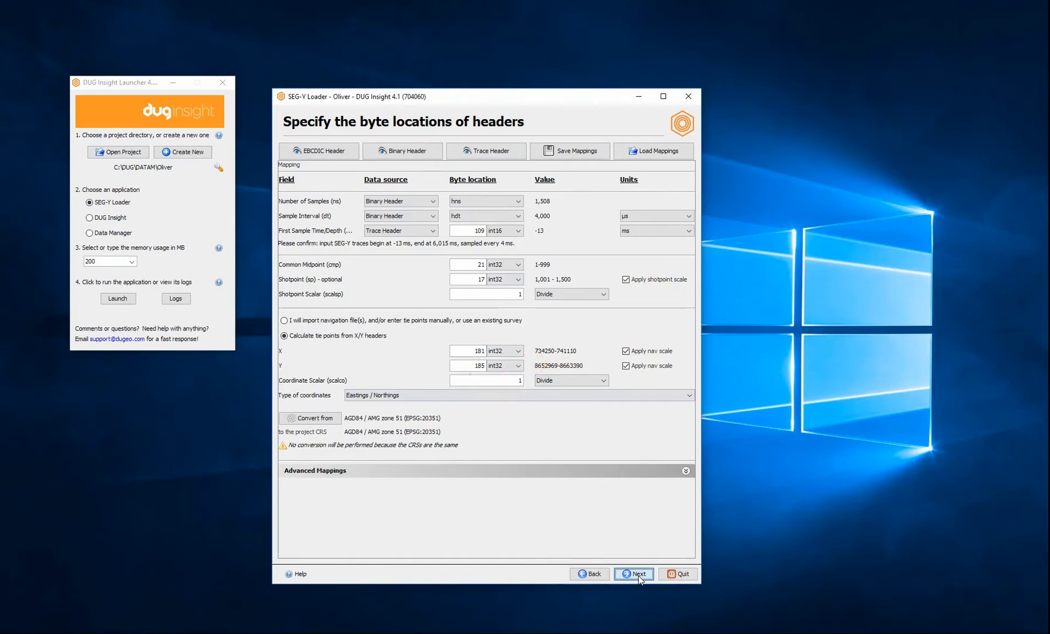
# - Accept the trace filters and run the analysis on all 98O lines
pyautogui.click(633, 574)
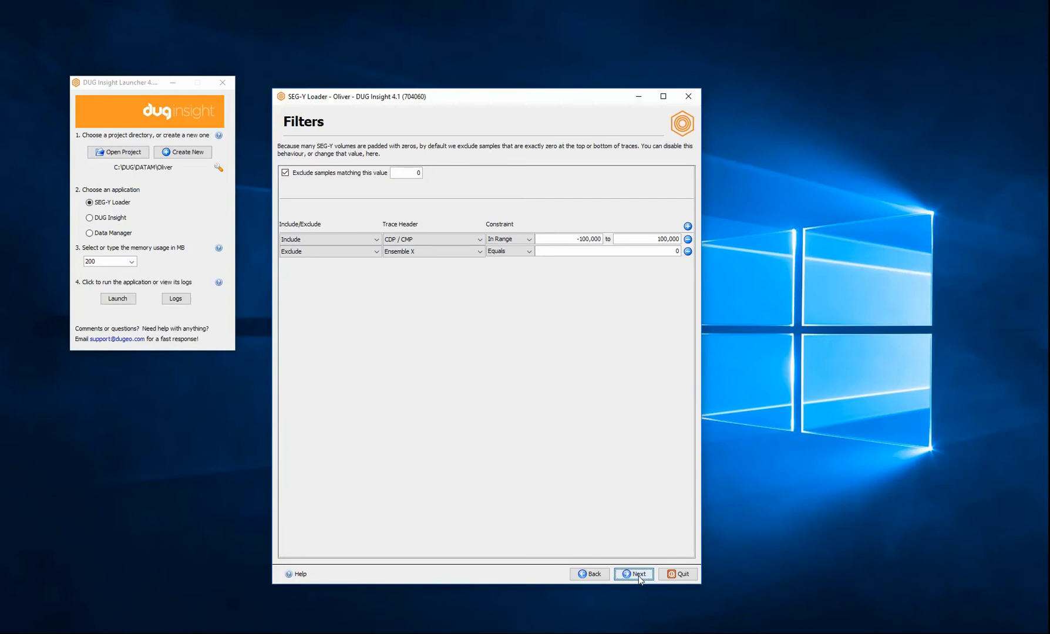
pyautogui.click(633, 574)
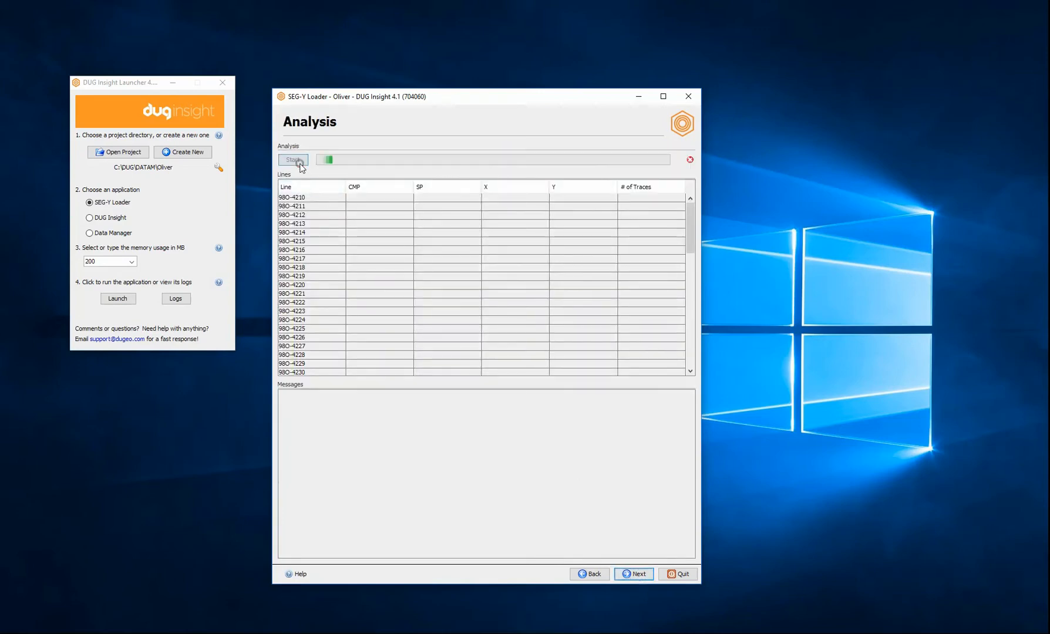
pyautogui.click(293, 160)
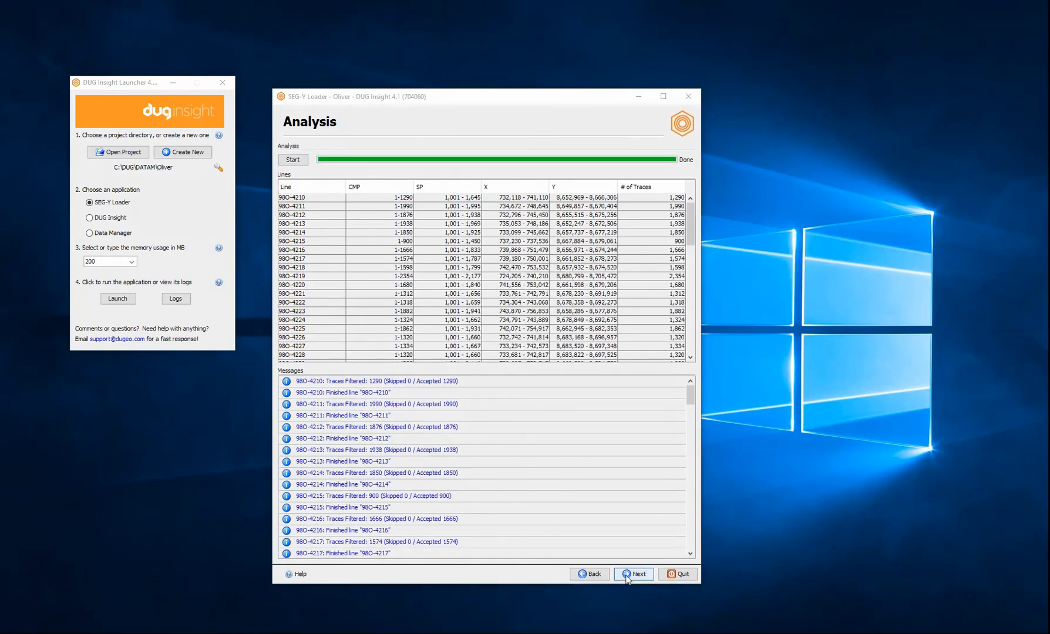
# - Accept the navigation data and the new Orca2D survey, reaching Output Options
pyautogui.click(636, 575)
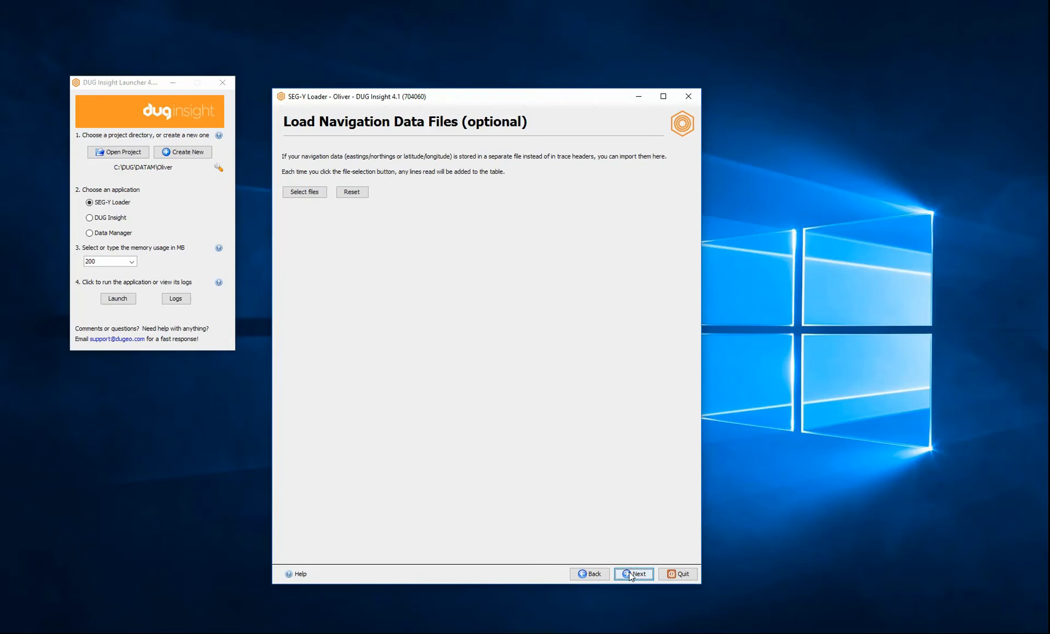
pyautogui.click(637, 575)
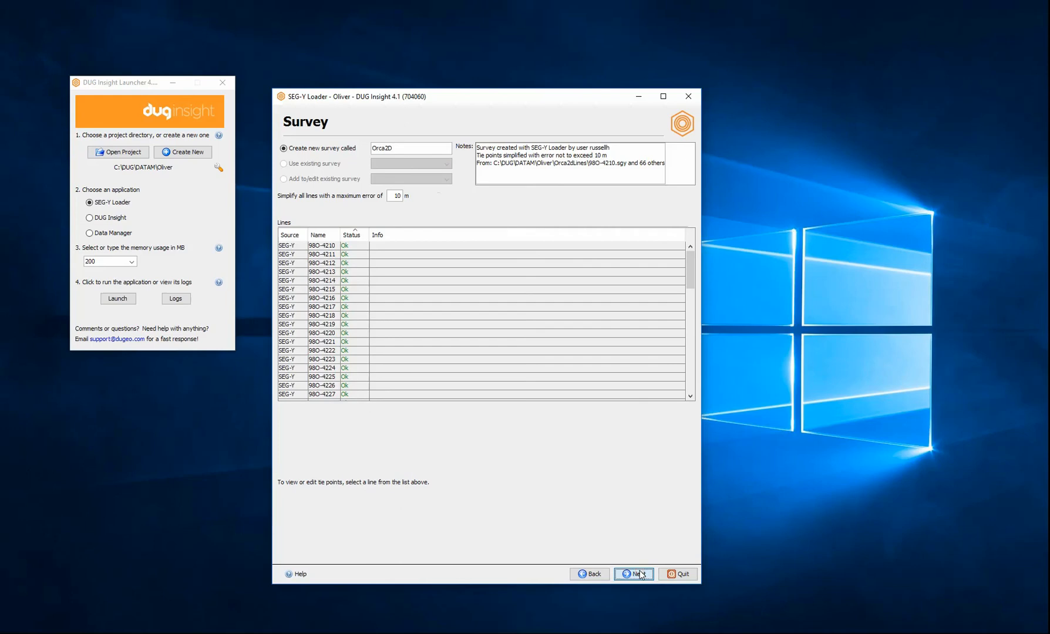
pyautogui.click(632, 574)
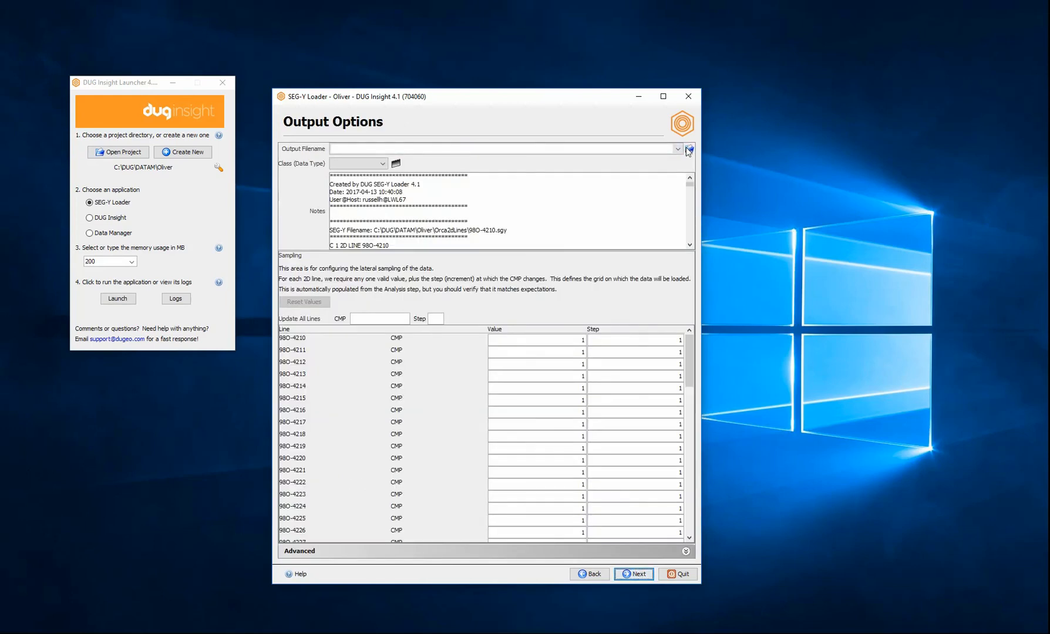
# - Name the output volume FinalMig.dugio
pyautogui.click(688, 149)
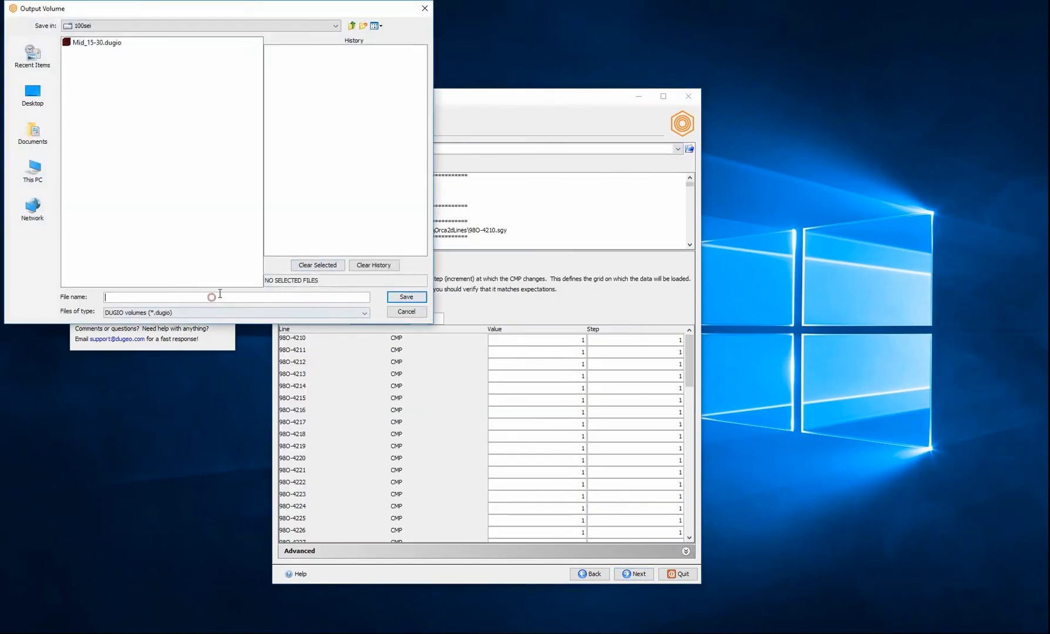
pyautogui.write('Final')
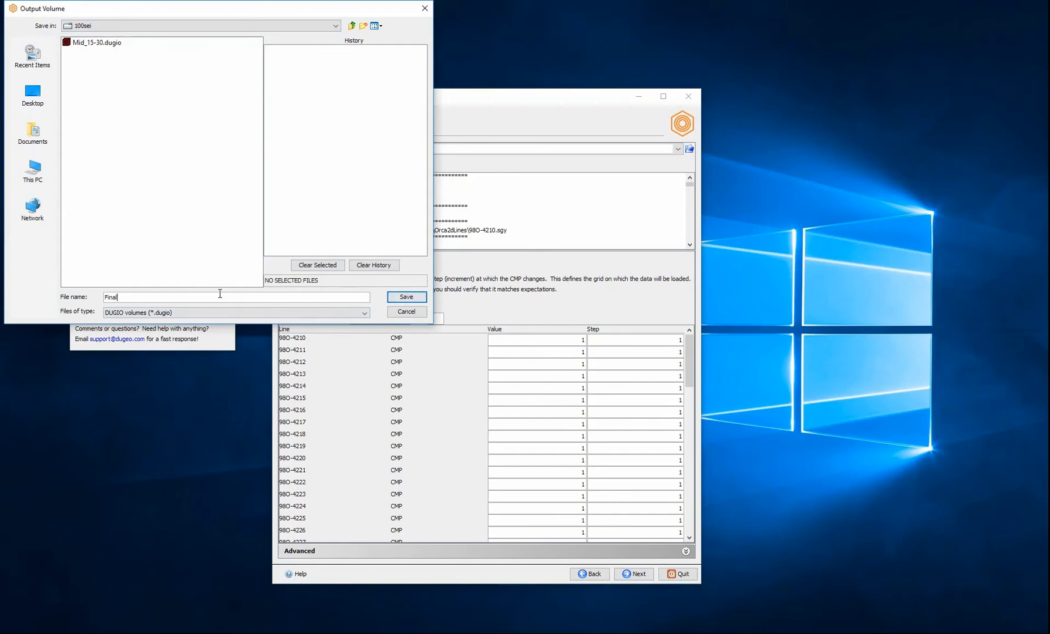
pyautogui.write('Mig')
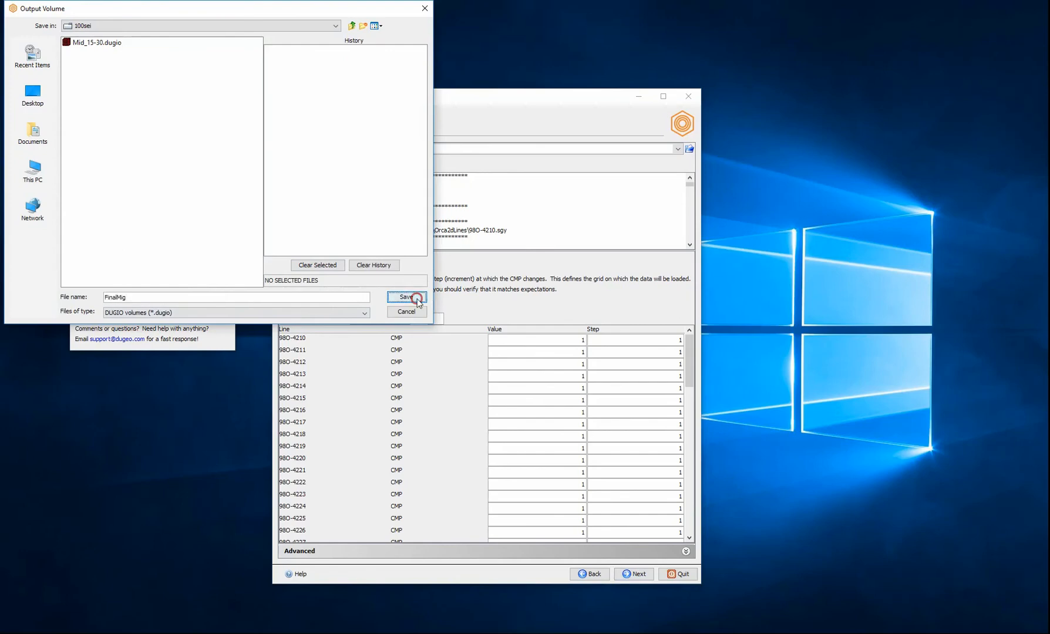
pyautogui.click(406, 297)
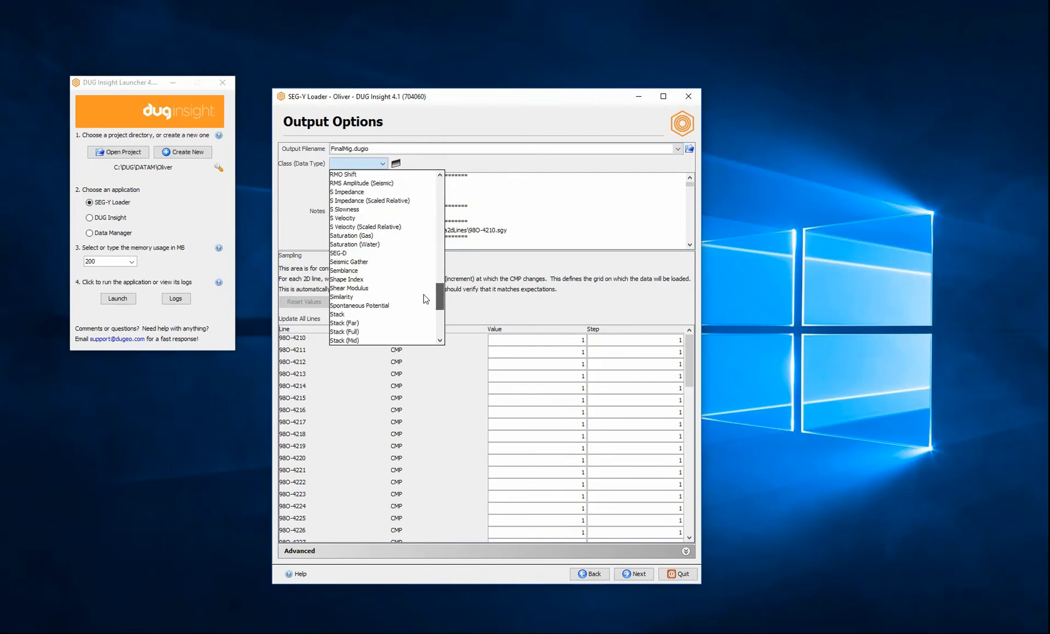
# - Set the output class to Stack (Full) and start loading the data
pyautogui.click(344, 331)
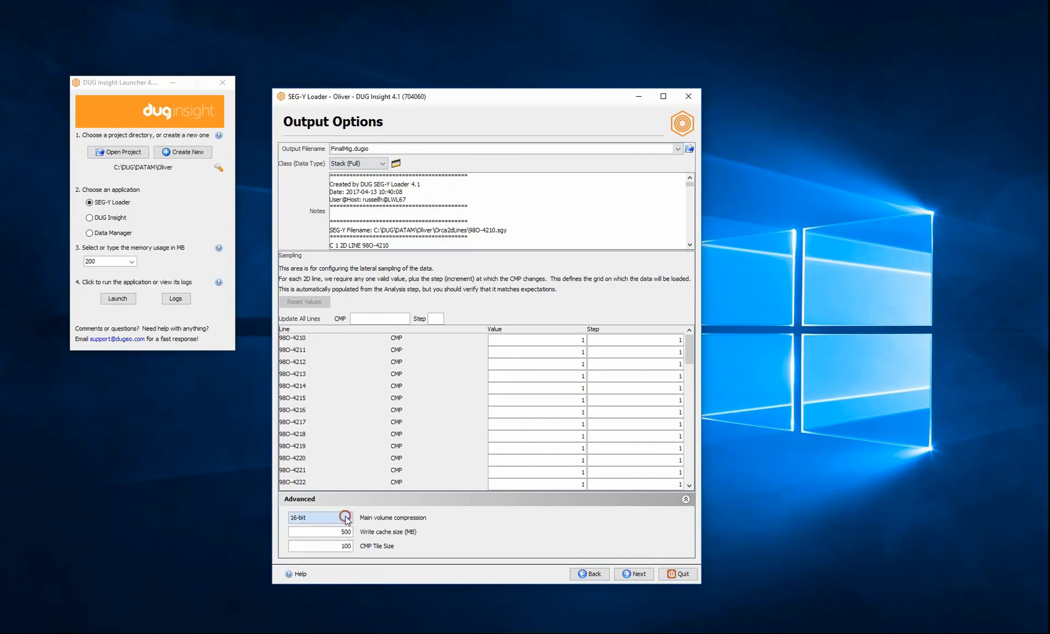
pyautogui.click(633, 574)
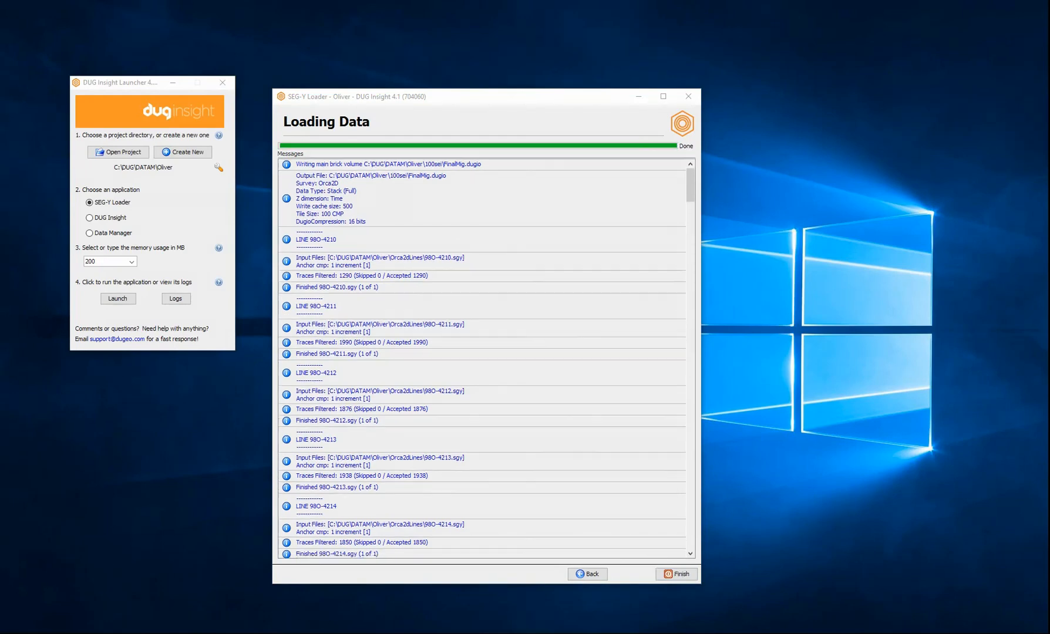
# - Finish the wizard and confirm quitting the loader
pyautogui.click(675, 574)
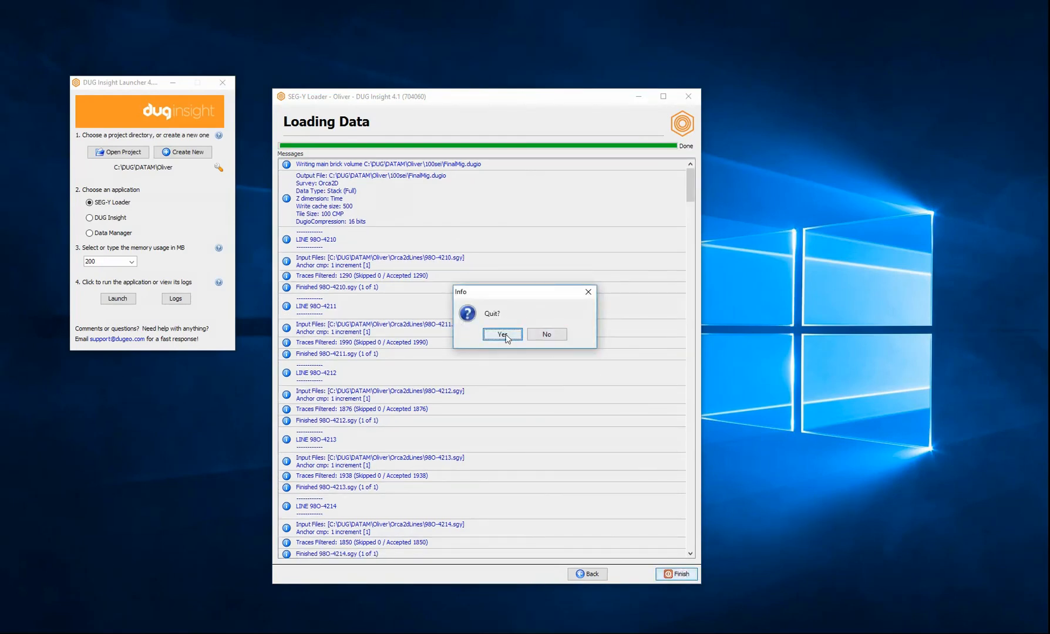
pyautogui.click(502, 335)
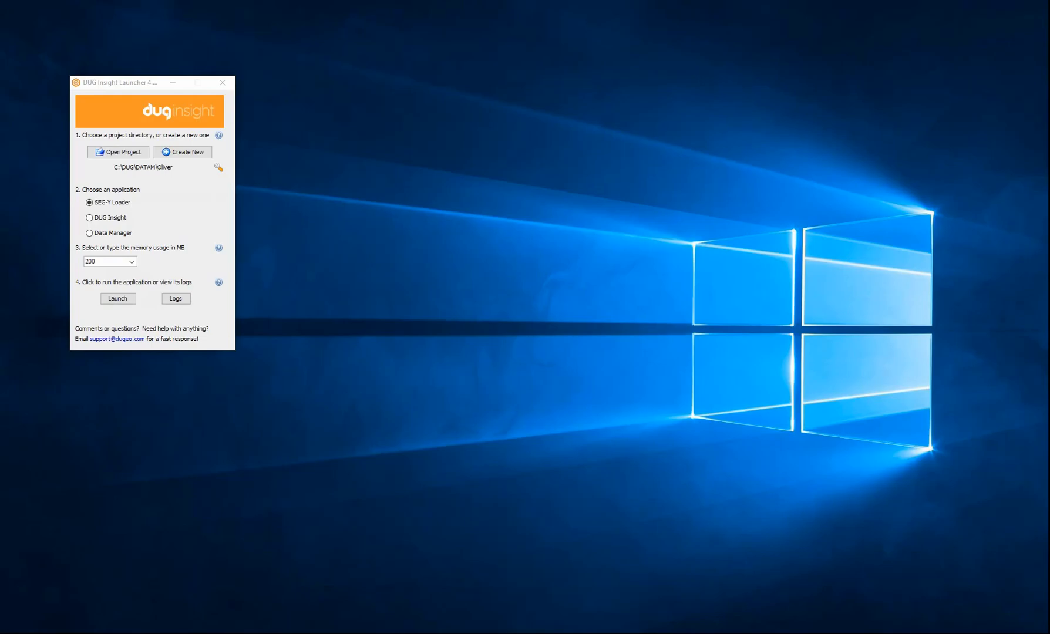